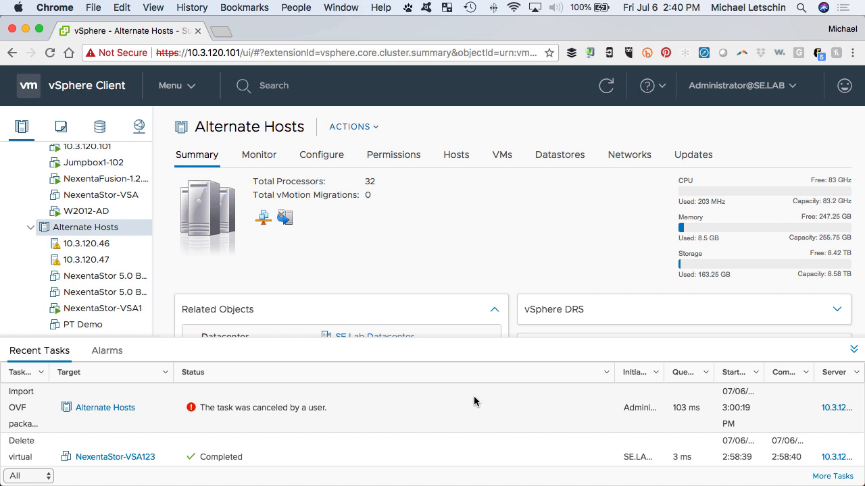
{"action": "mouse_move", "coordinate": [173, 272]}
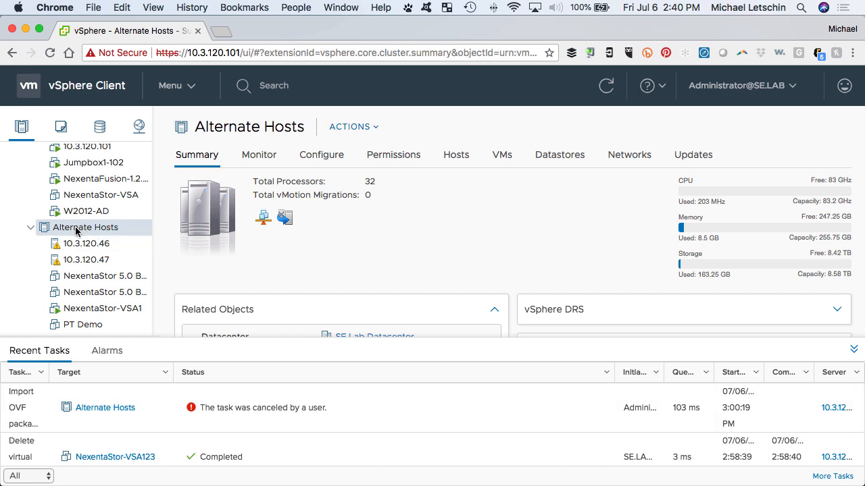
Bring up the context actions for the Alternate Hosts cluster in the inventory tree
{"action": "right_click", "coordinate": [85, 227]}
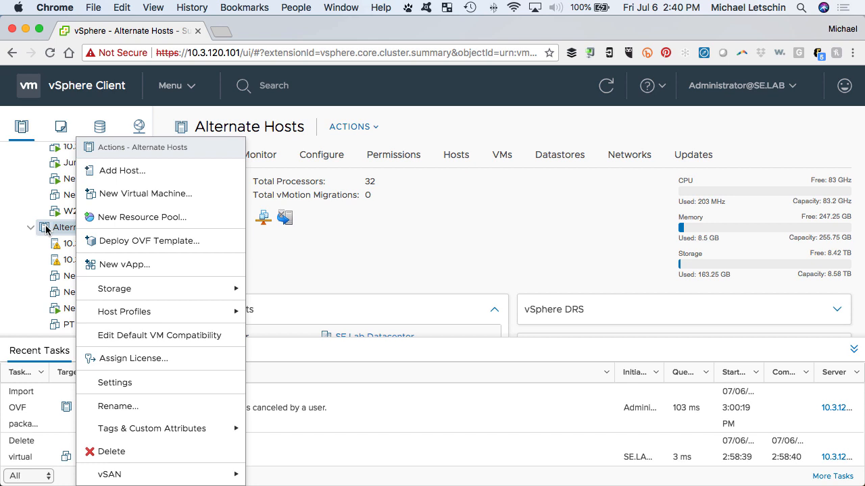
{"action": "left_click", "coordinate": [149, 241]}
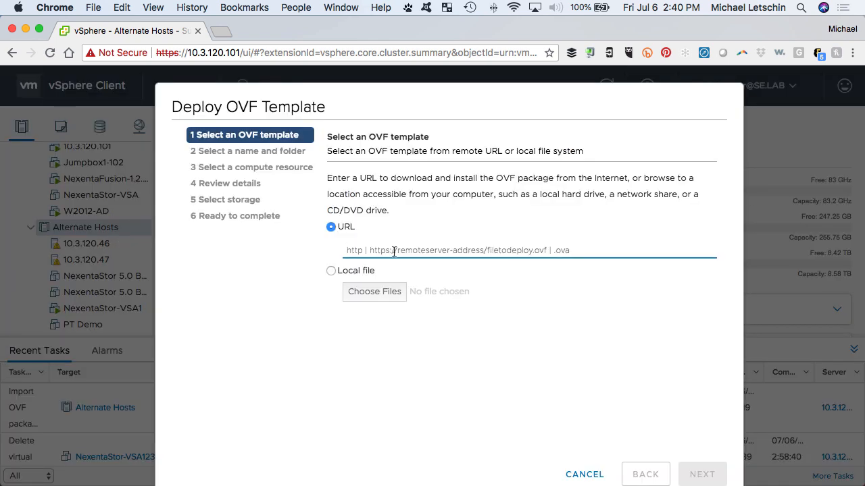
{"action": "type", "text": "https://prodpkg.nexenta.com/nstor/5.1.2.0/addons/NexentaStor-VSA.ovf"}
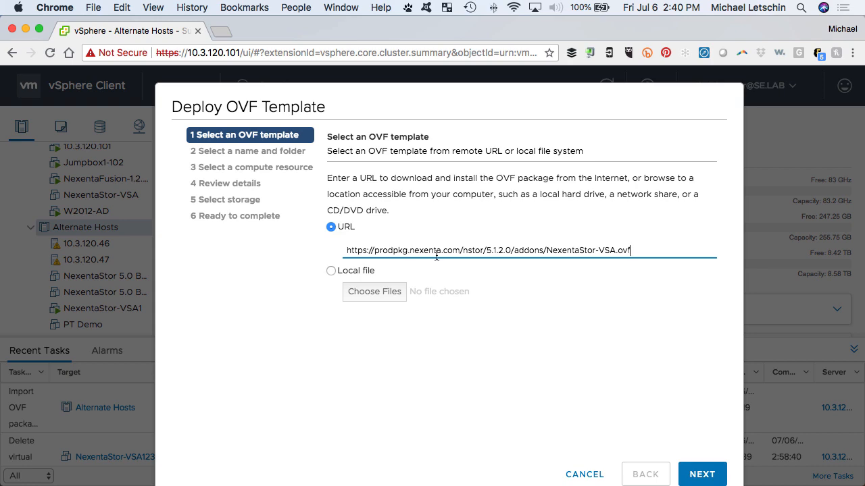
{"action": "mouse_move", "coordinate": [489, 287]}
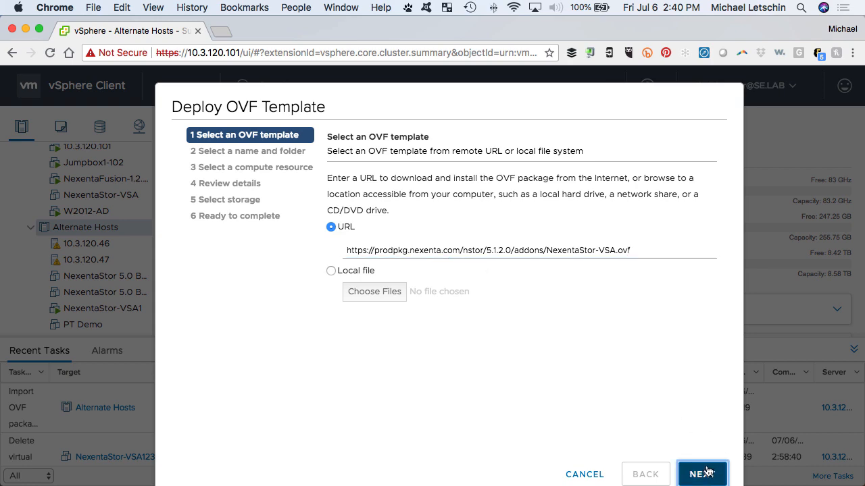
Name the VM NexentaStor-VSA1234 in SE Lab Datacenter and continue to compute resource
{"action": "left_click", "coordinate": [703, 473]}
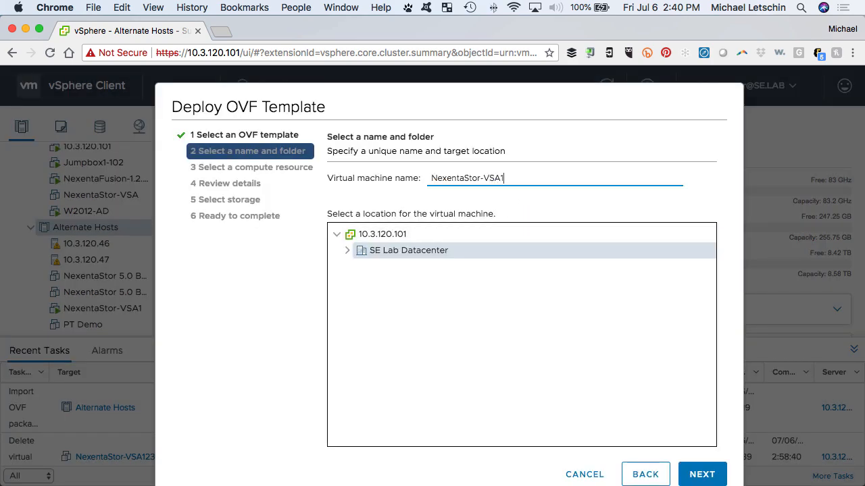
{"action": "type", "text": "234"}
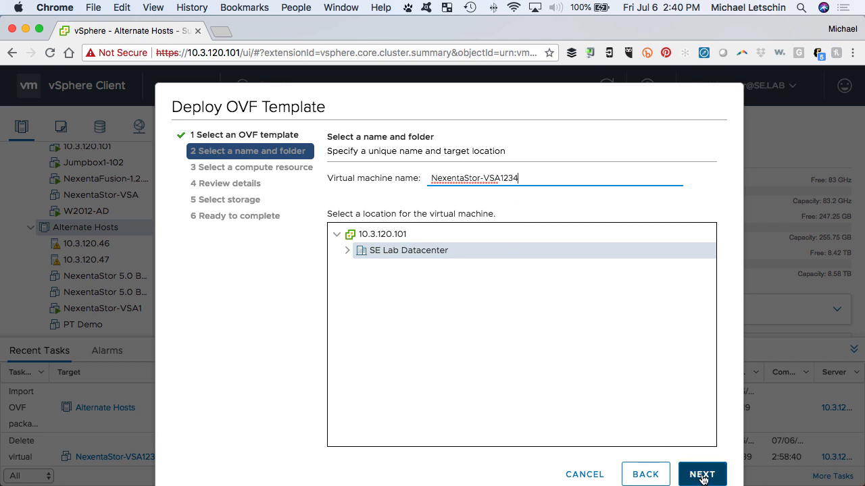
{"action": "left_click", "coordinate": [701, 473]}
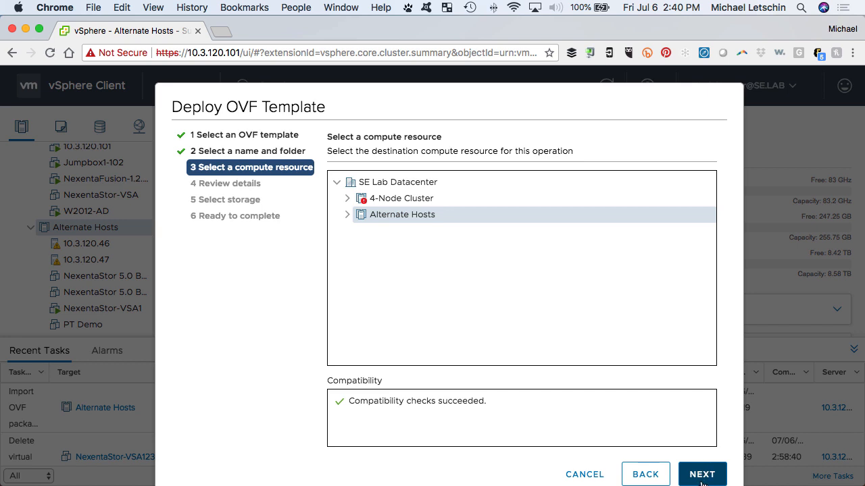
Use Alternate Hosts as the compute resource and advance to the template details review
{"action": "left_click", "coordinate": [703, 475]}
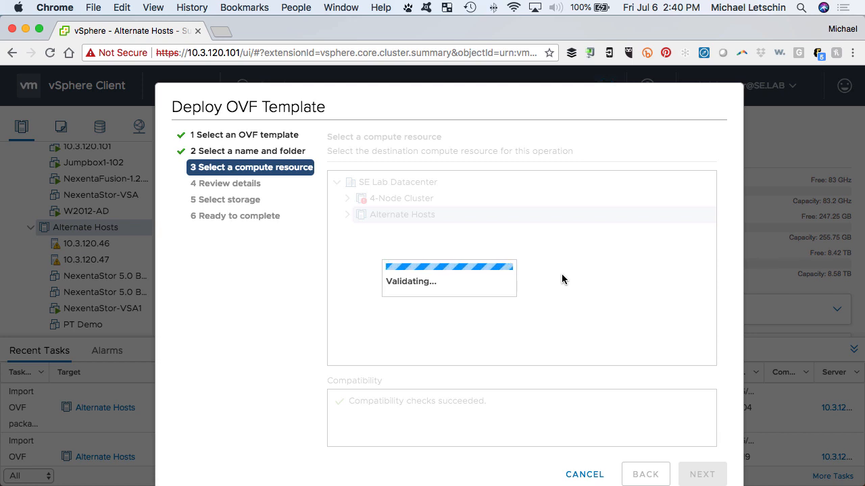
{"action": "left_click", "coordinate": [703, 473]}
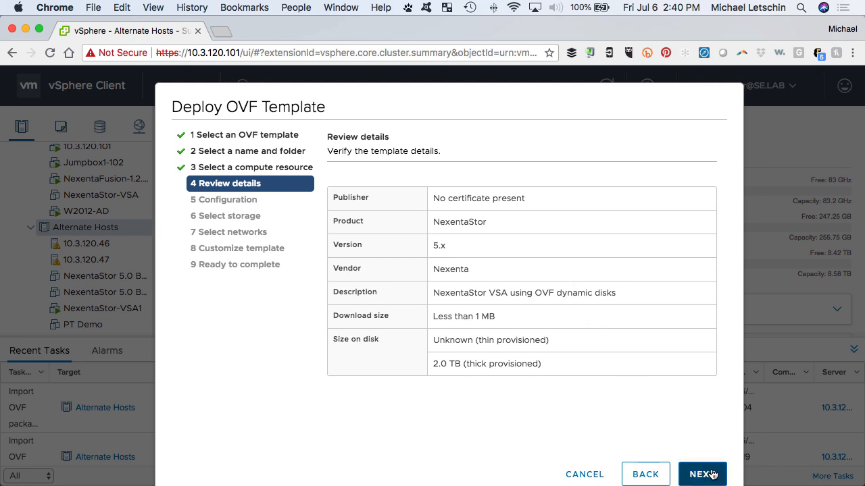
Accept the Nexenta template details, leaving the Small configuration (1 vCPU, 8192 MB) selected
{"action": "left_click", "coordinate": [702, 474]}
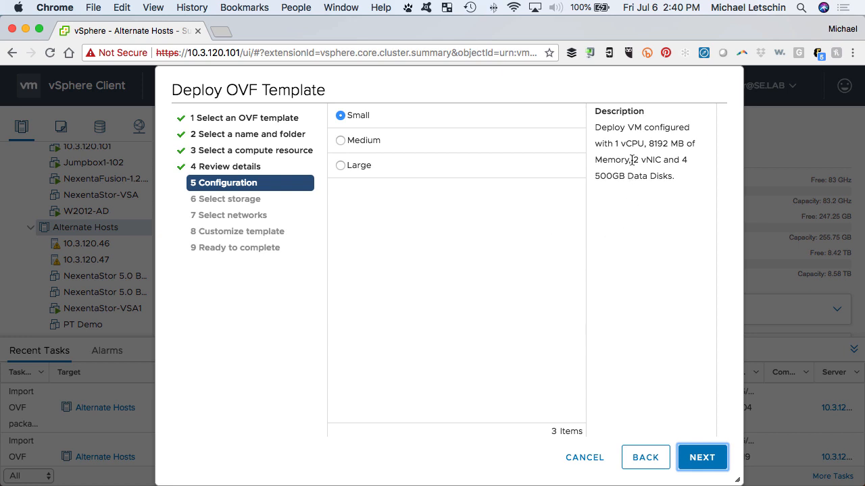
{"action": "mouse_move", "coordinate": [643, 155]}
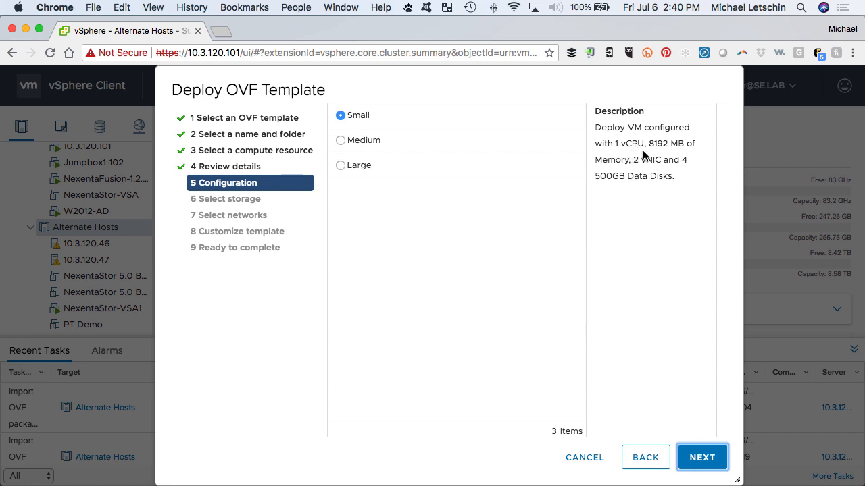
{"action": "mouse_move", "coordinate": [635, 206]}
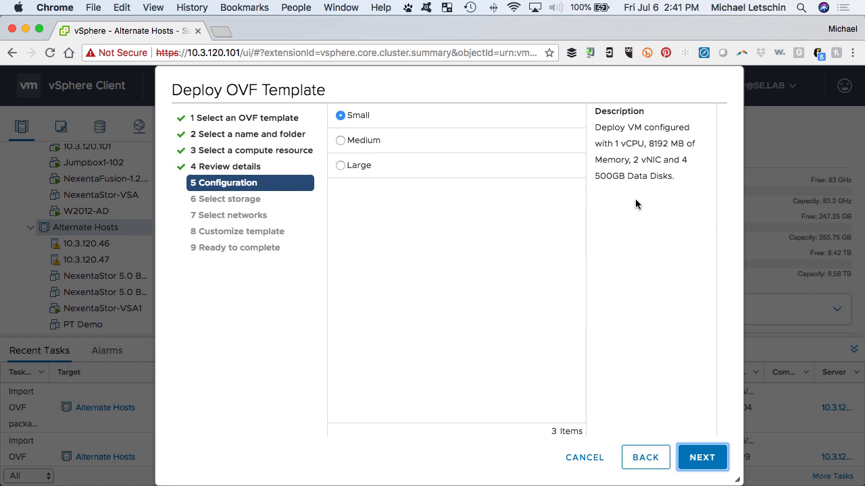
{"action": "mouse_move", "coordinate": [703, 457]}
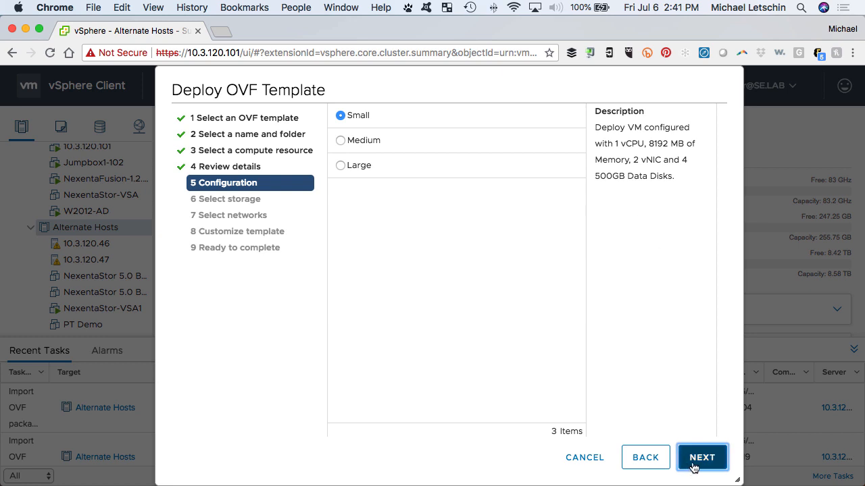
Keep the Small configuration and store the VM on VM_Storage with Thin Provision
{"action": "left_click", "coordinate": [701, 457]}
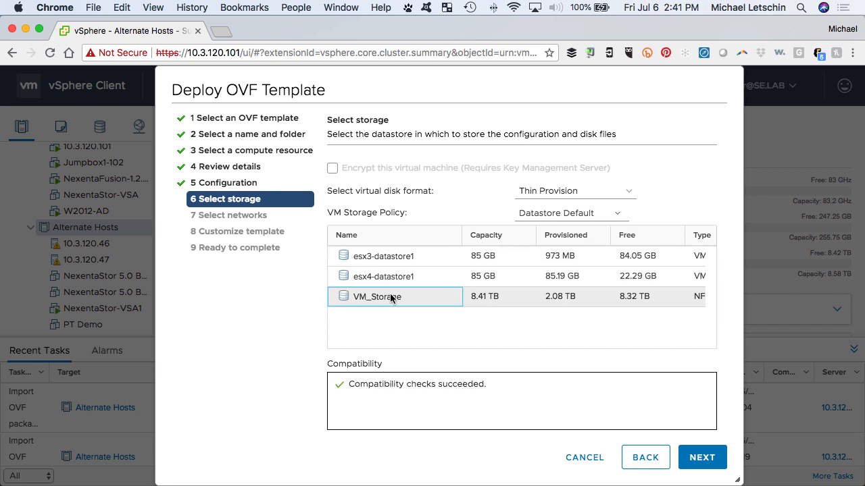
{"action": "mouse_move", "coordinate": [616, 375]}
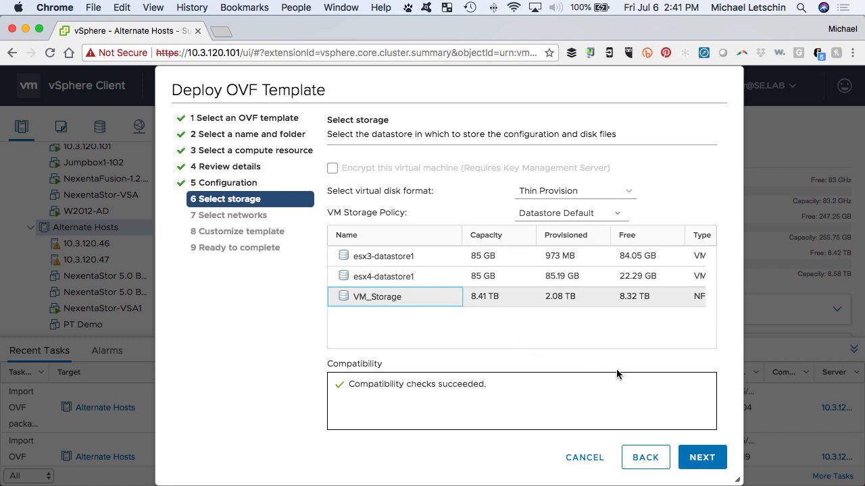
{"action": "left_click", "coordinate": [703, 456]}
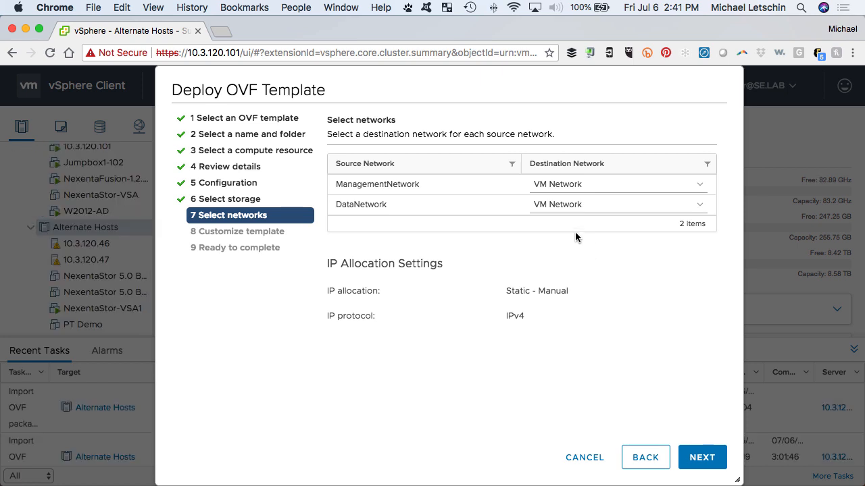
{"action": "mouse_move", "coordinate": [703, 457]}
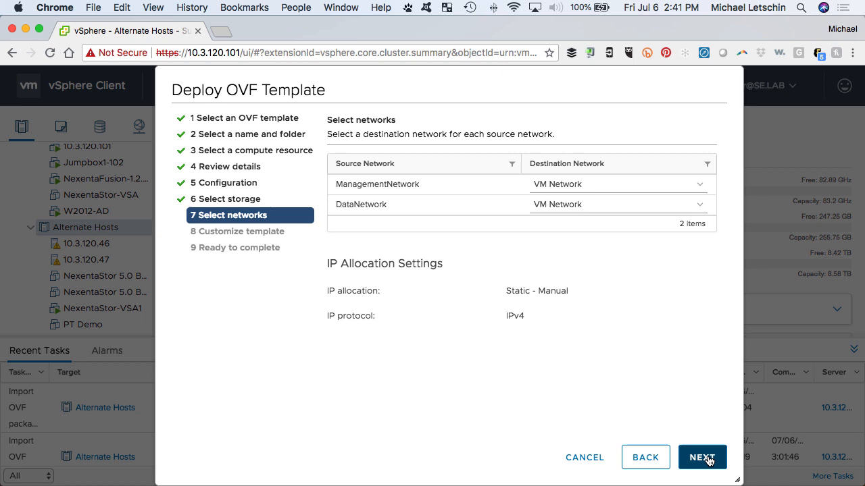
Map both networks to VM Network and keep the four 500 GB NFS disk sizes through to the summary
{"action": "left_click", "coordinate": [702, 456]}
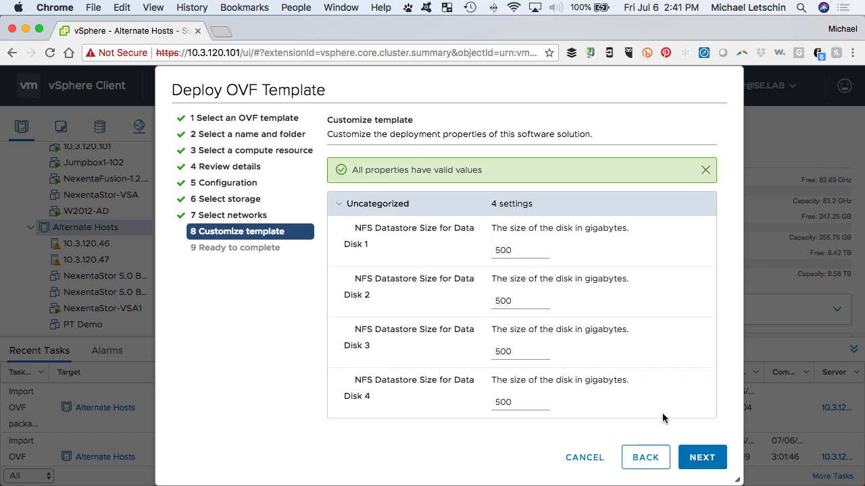
{"action": "mouse_move", "coordinate": [648, 402]}
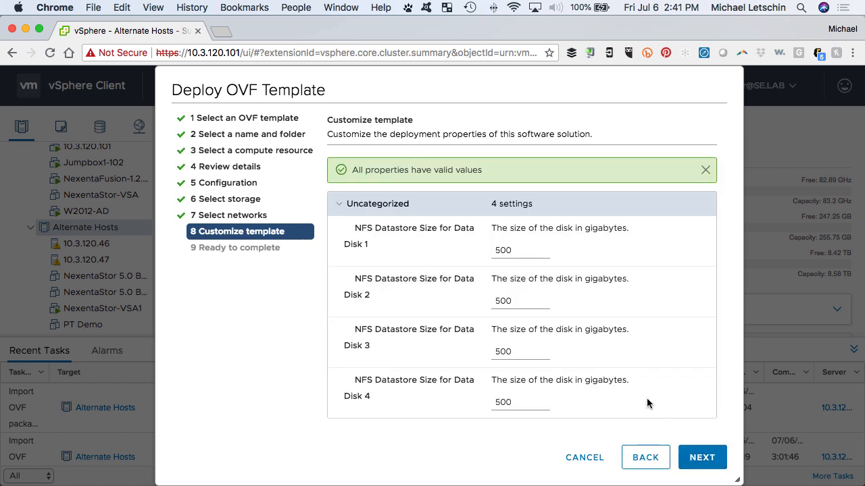
{"action": "mouse_move", "coordinate": [564, 297]}
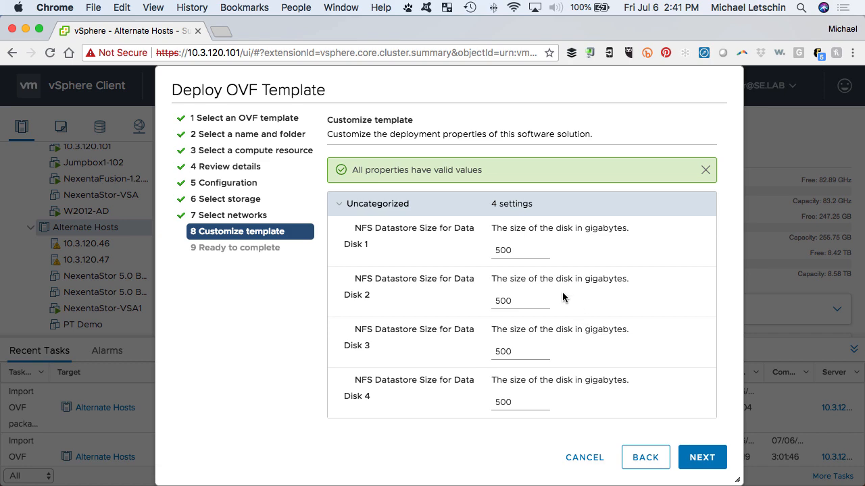
{"action": "left_click", "coordinate": [702, 456]}
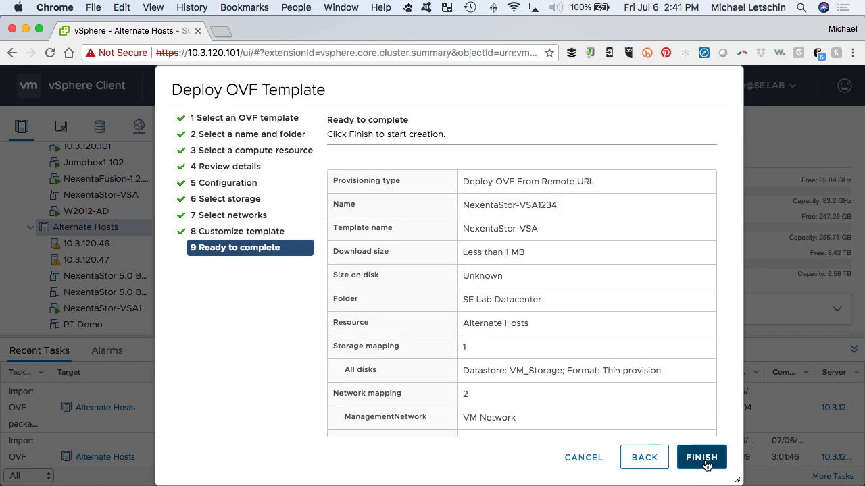
Finish to launch the NexentaStor-VSA1234 deployment, then view the NexentaStor-VSA1 VM summary
{"action": "left_click", "coordinate": [701, 457]}
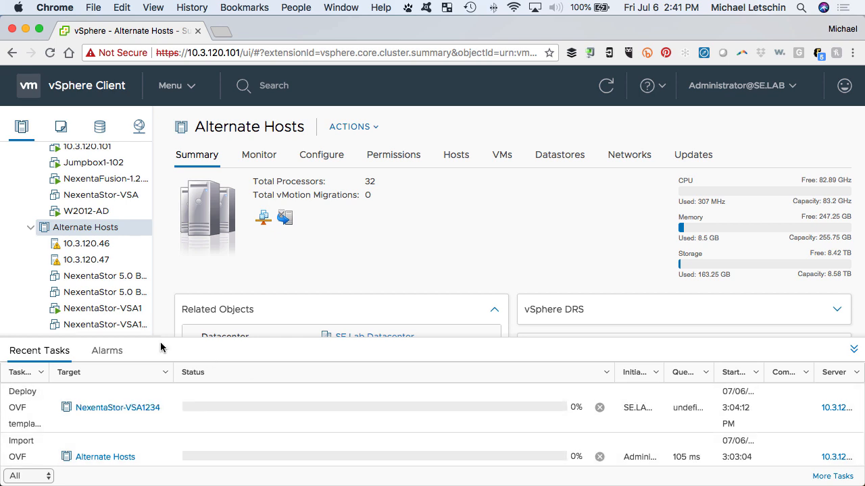
{"action": "left_click", "coordinate": [103, 308]}
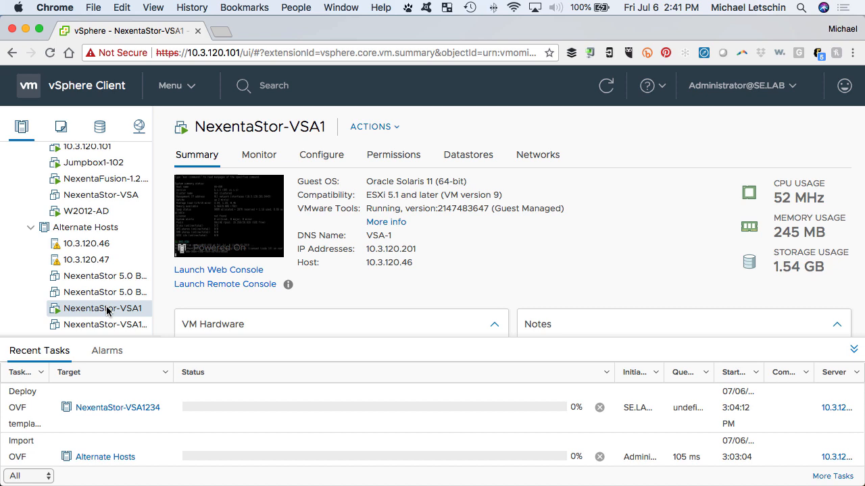
{"action": "mouse_move", "coordinate": [304, 308]}
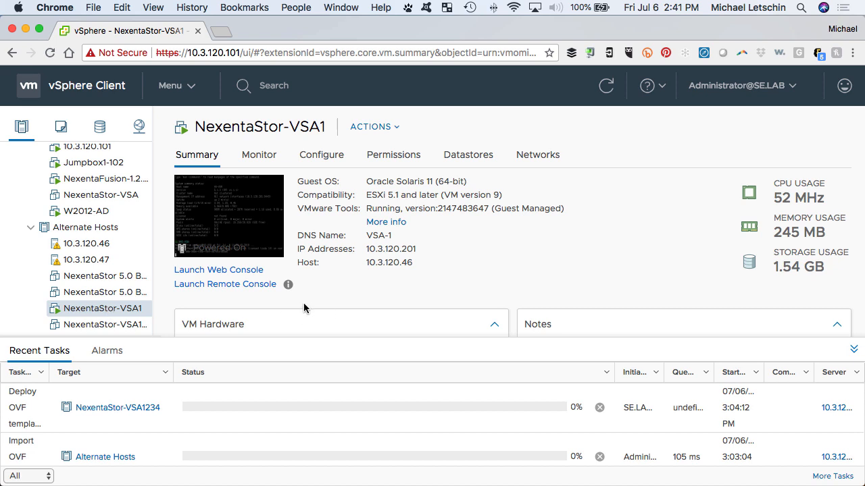